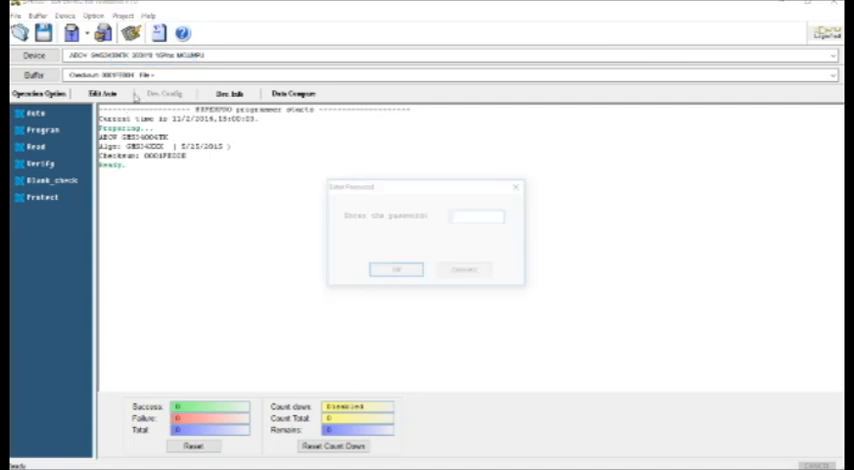
Confirm the password, insert the project file into the library, and download it to the CF card.
left_click(396, 270)
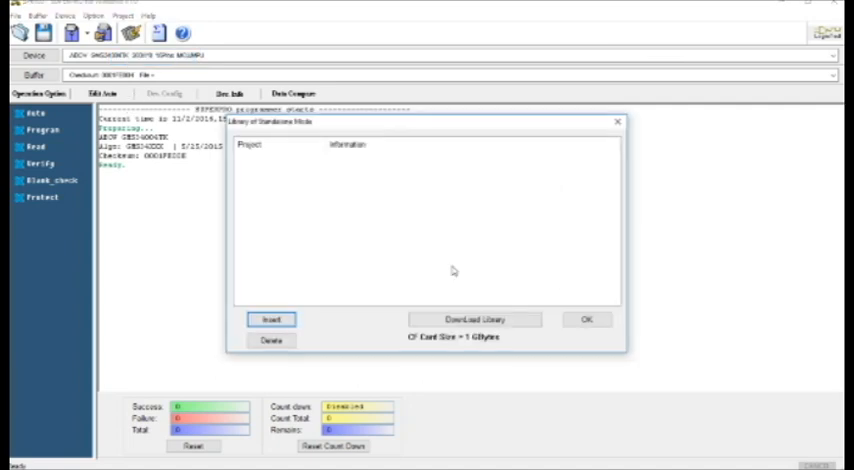
left_click(270, 318)
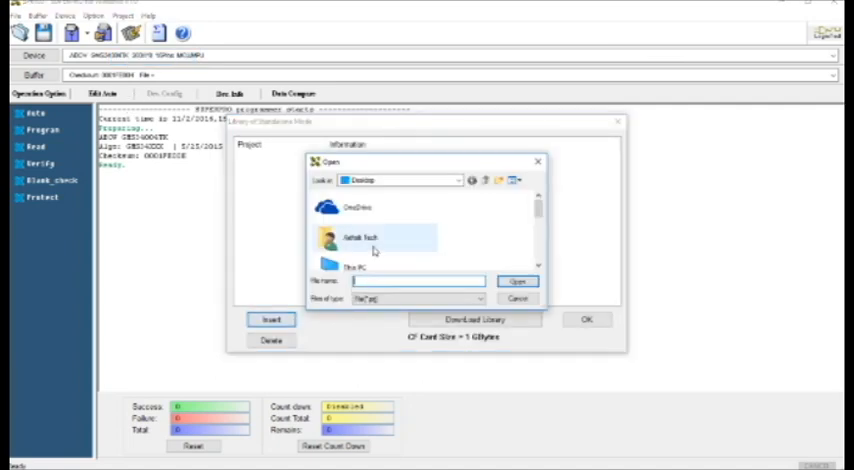
left_click(516, 280)
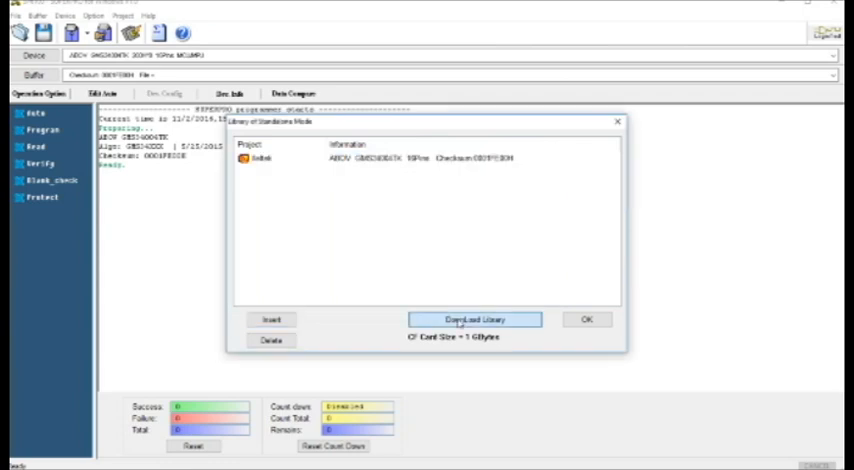
left_click(474, 320)
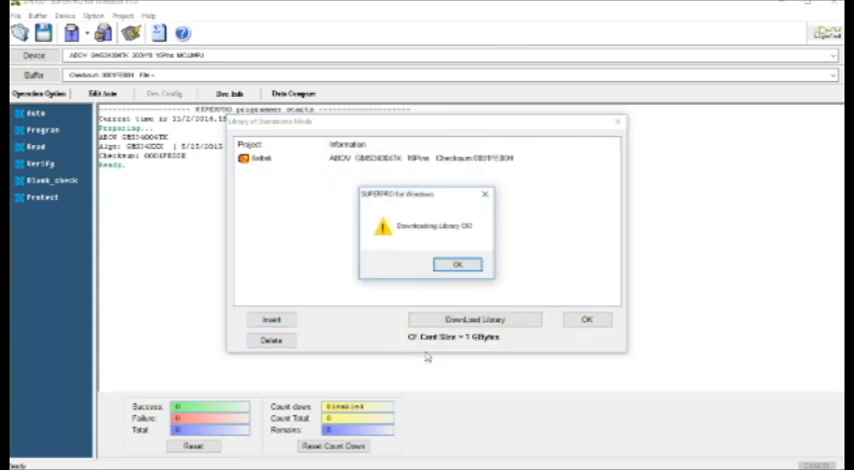
left_click(458, 264)
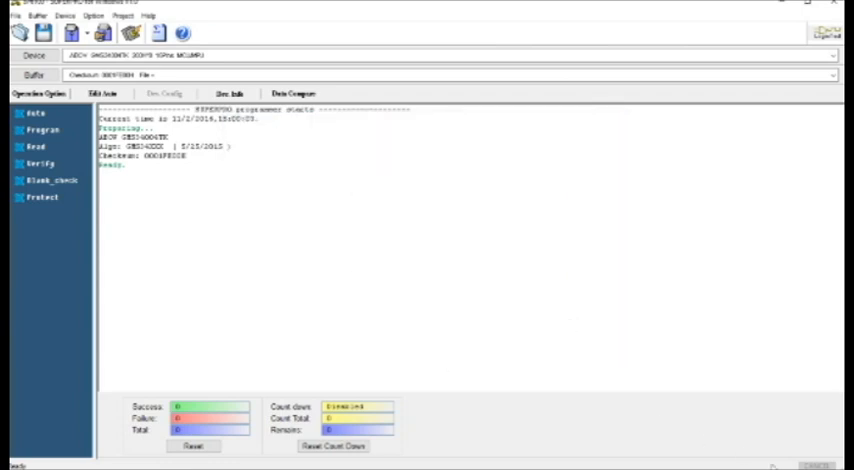